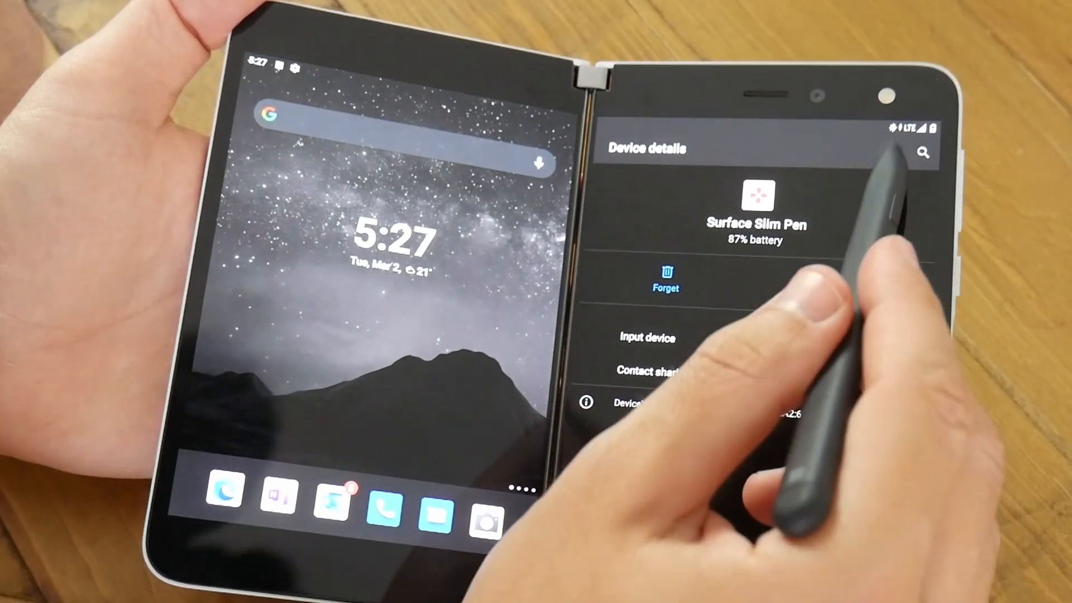
# Step: Create a new sticky note dated 2 Mar 2021, 5:29 pm and handwrite on it with the Slim Pen
pyautogui.click(613, 153)
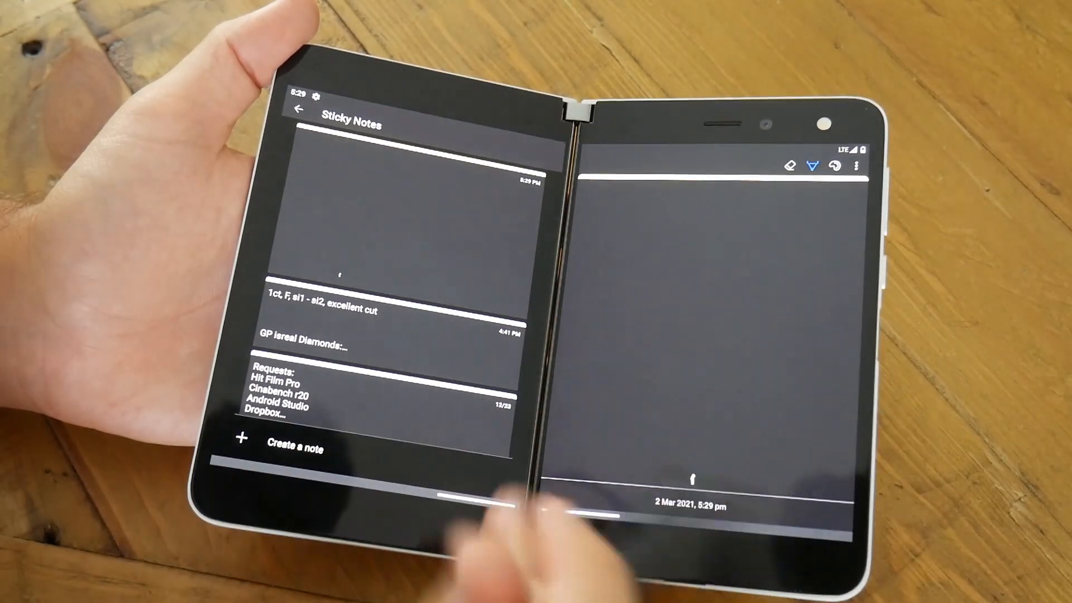
pyautogui.scroll(3)
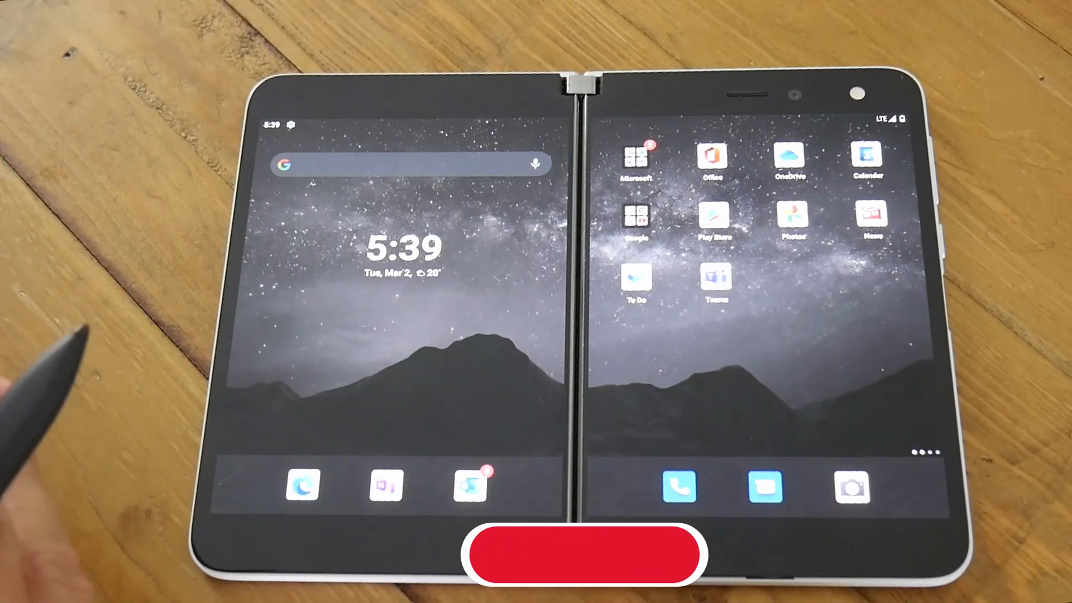
# Step: Open the Quality Talk Tech banner photo for editing and show its Adjust options (brightness, contrast, shadow)
pyautogui.click(582, 555)
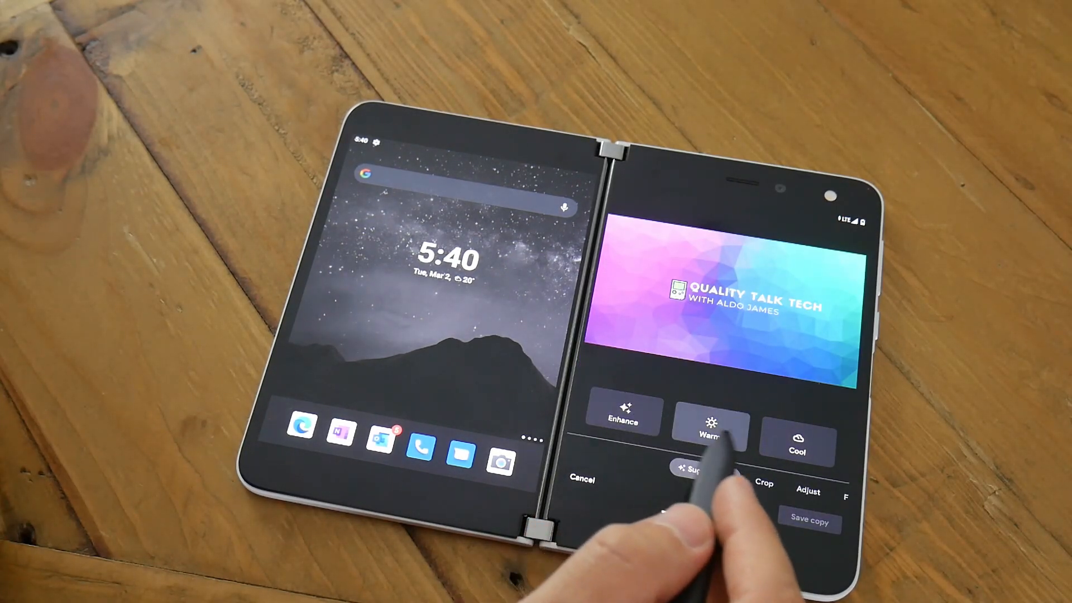
pyautogui.click(723, 476)
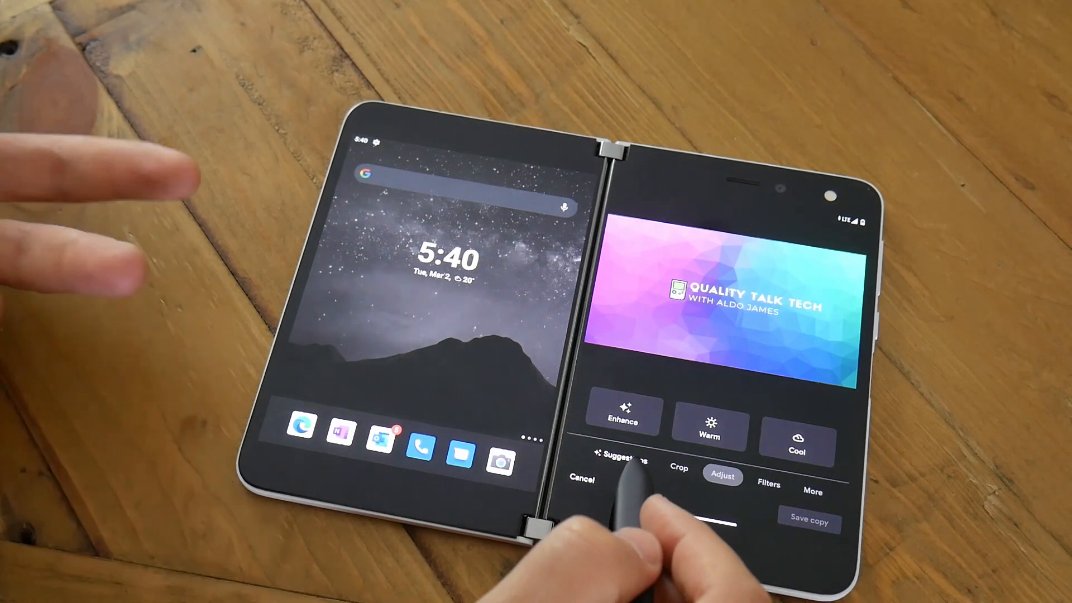
pyautogui.click(722, 476)
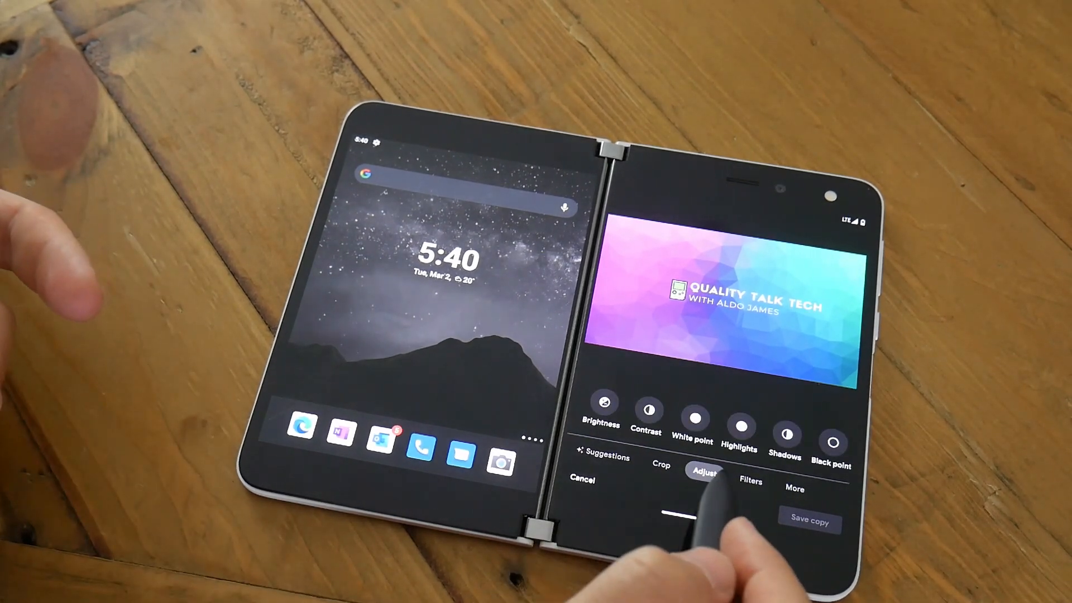